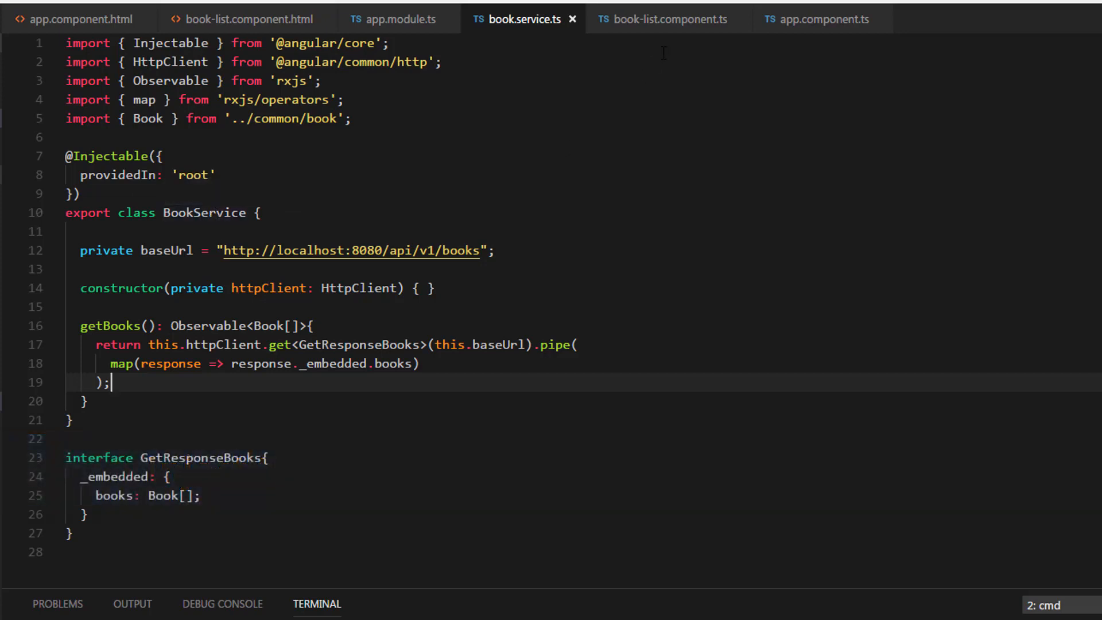
# In book-list.component.ts, add 'private _bookService: BookService' to the constructor parameters
pyautogui.click(663, 19)
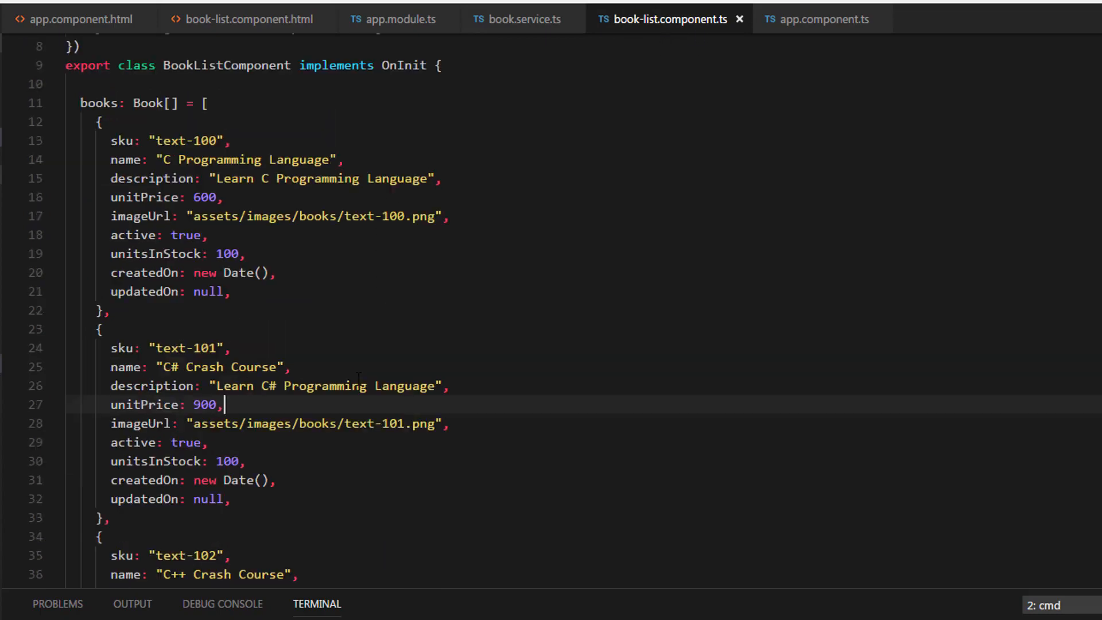
pyautogui.scroll(-3)
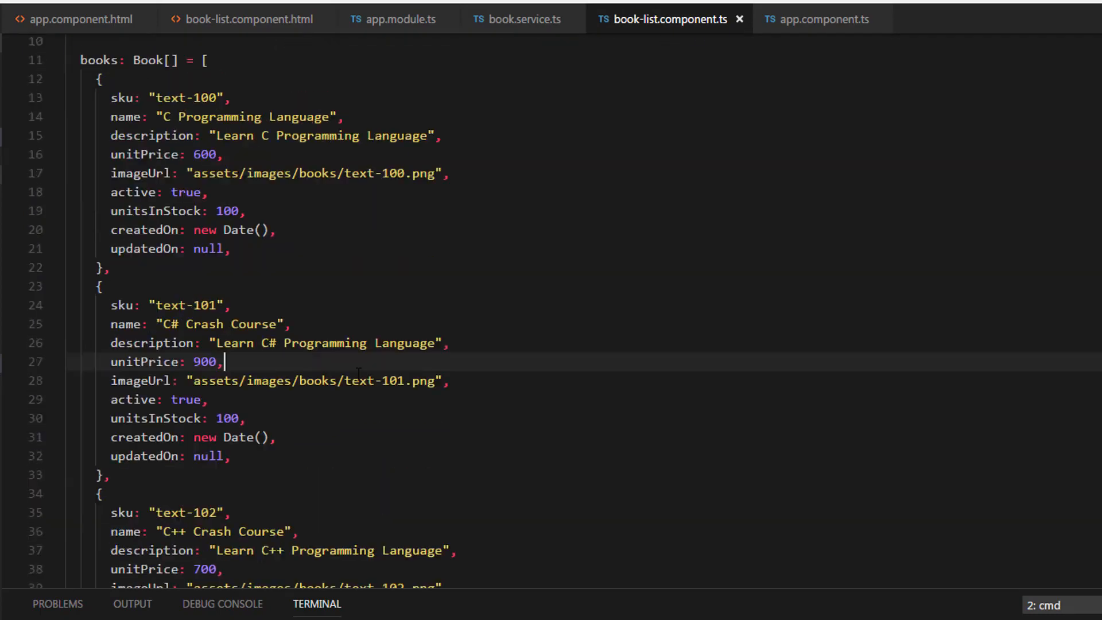
pyautogui.scroll(-3)
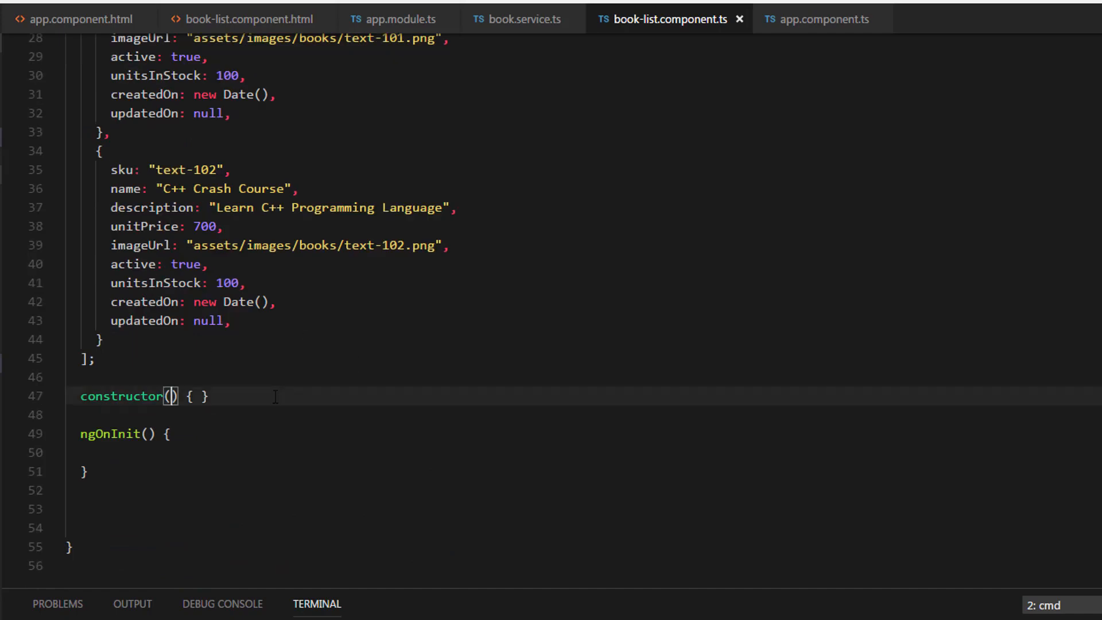
pyautogui.write('private')
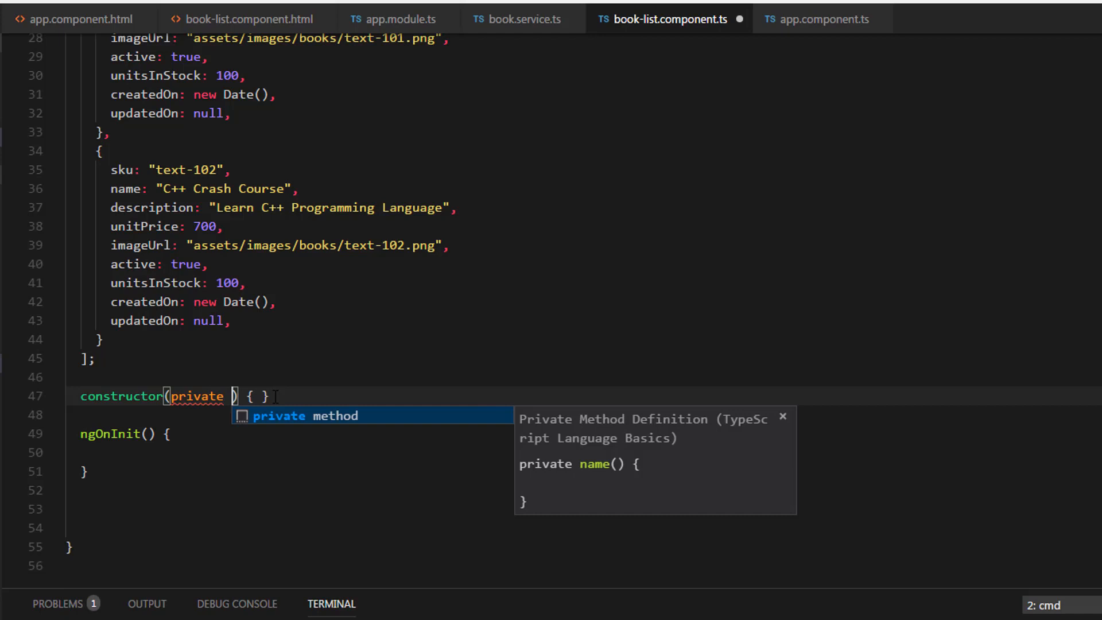
pyautogui.write('_')
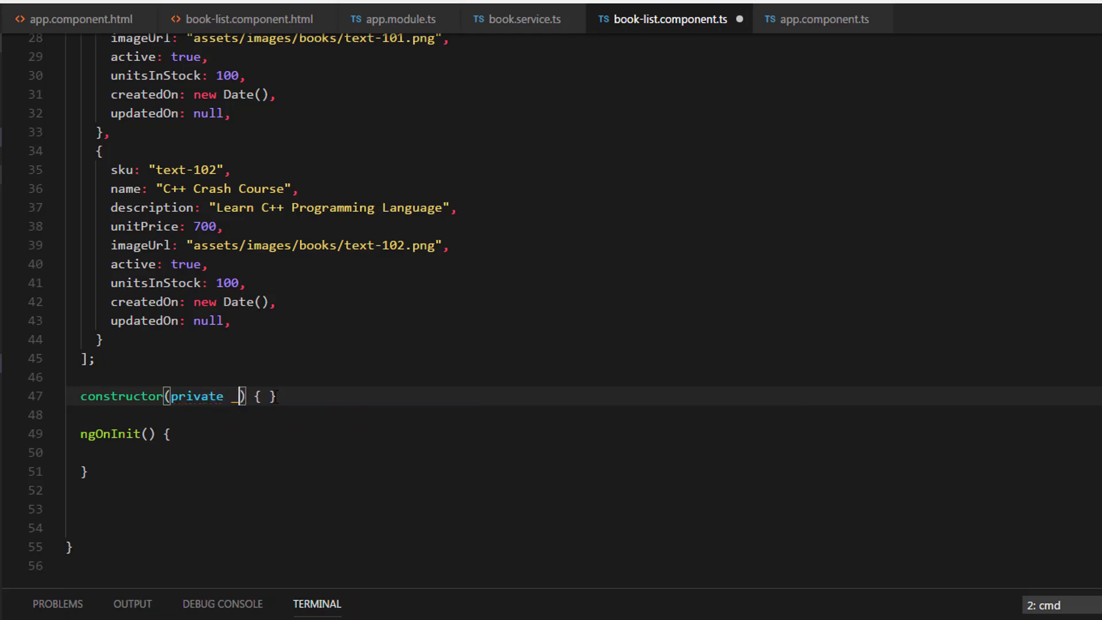
pyautogui.write('book')
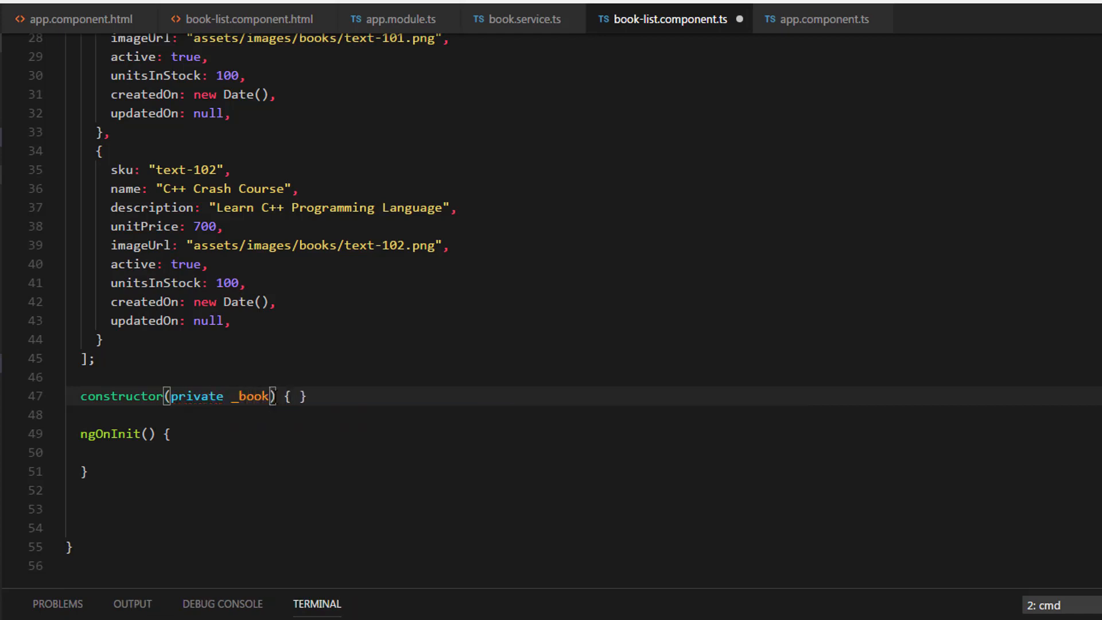
pyautogui.write('Servic')
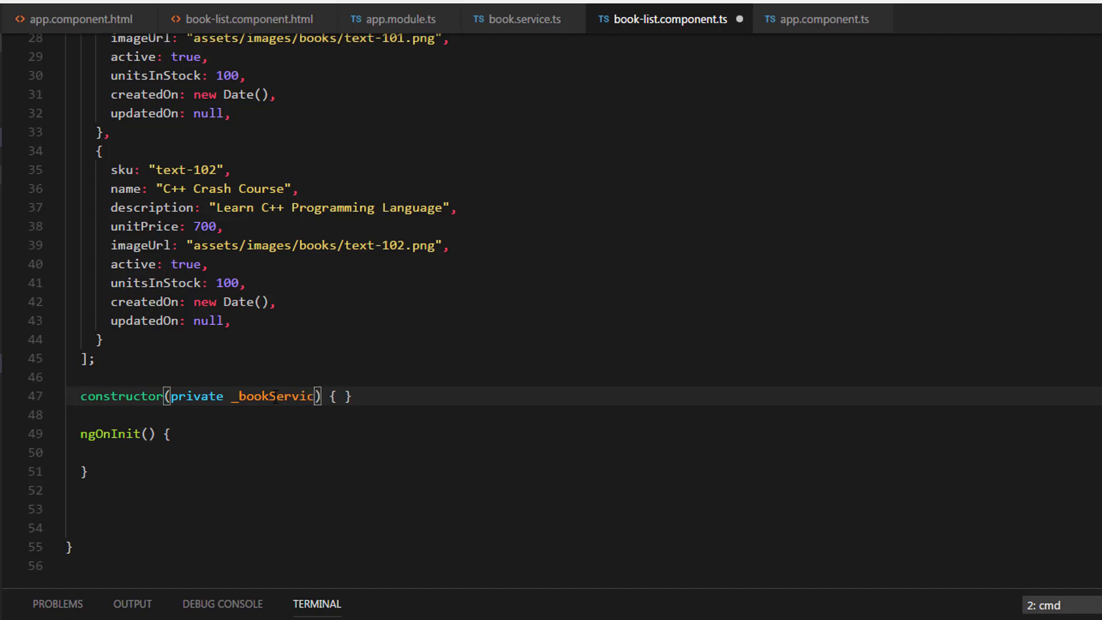
pyautogui.write('e:')
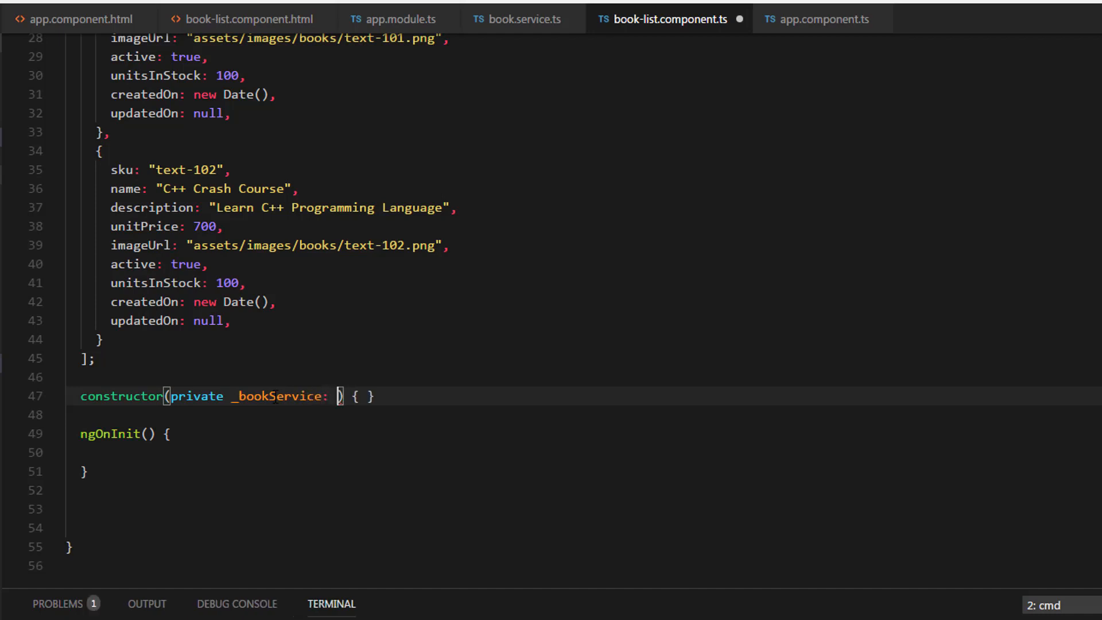
pyautogui.write('Book')
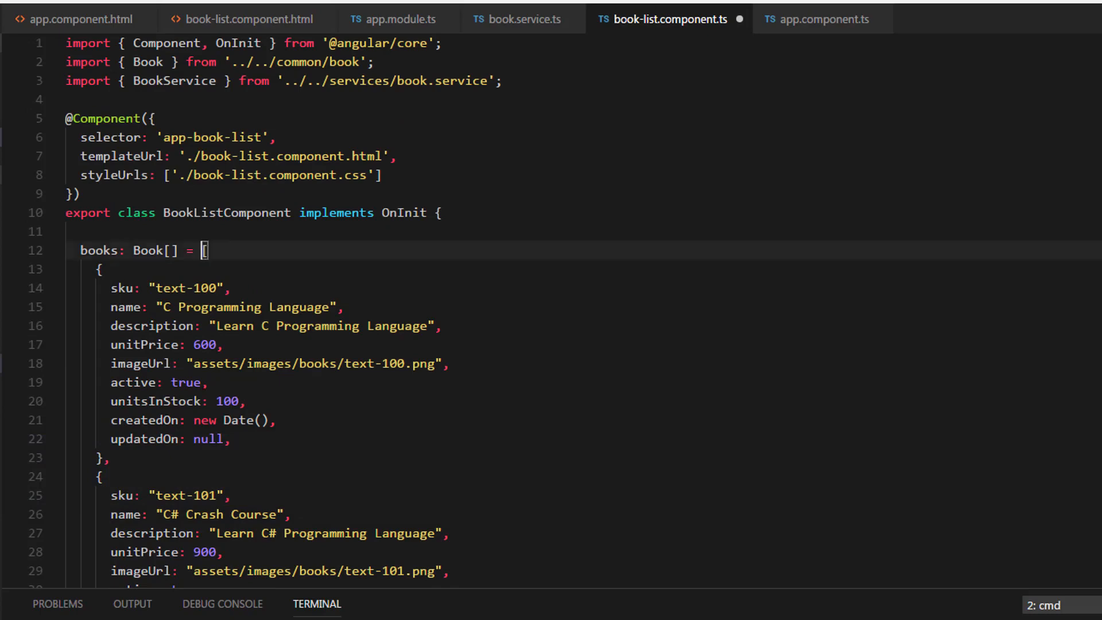
# Scroll through book-list.component.ts to the hard-coded books array
pyautogui.scroll(-3)
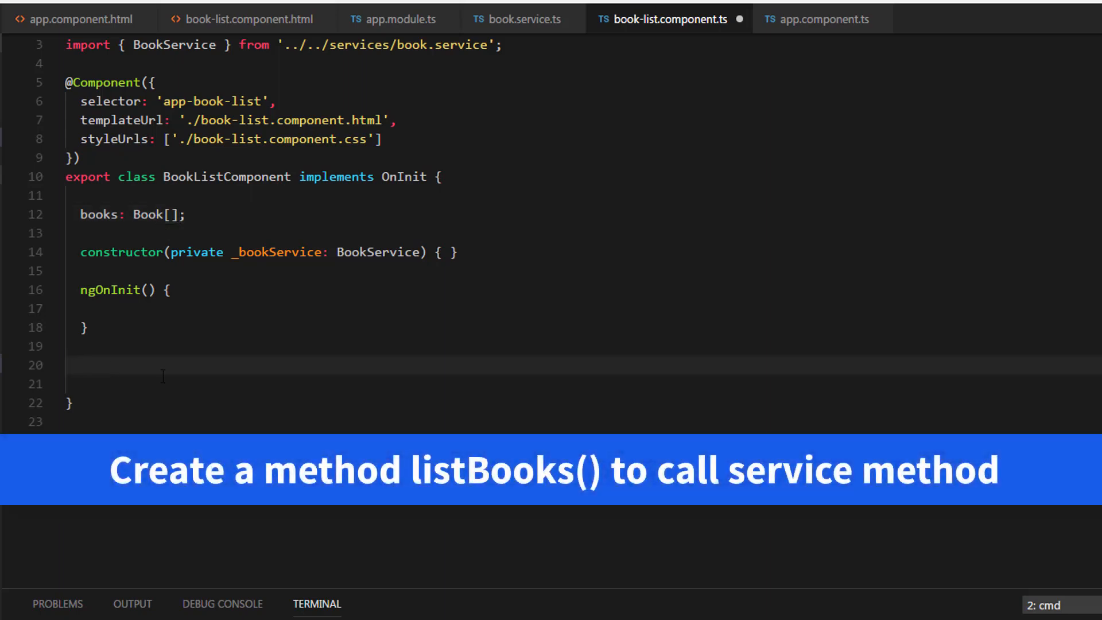
# Write listBooks(){} calling this._bookService.getBooks() and start a .subscribe() call
pyautogui.write('list')
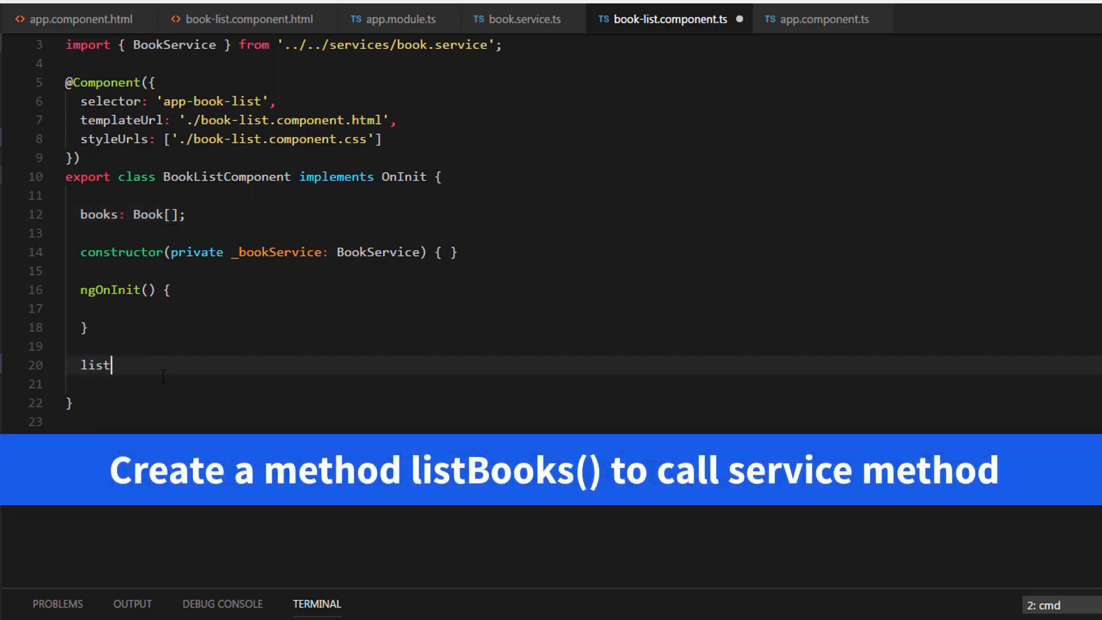
pyautogui.write('Books')
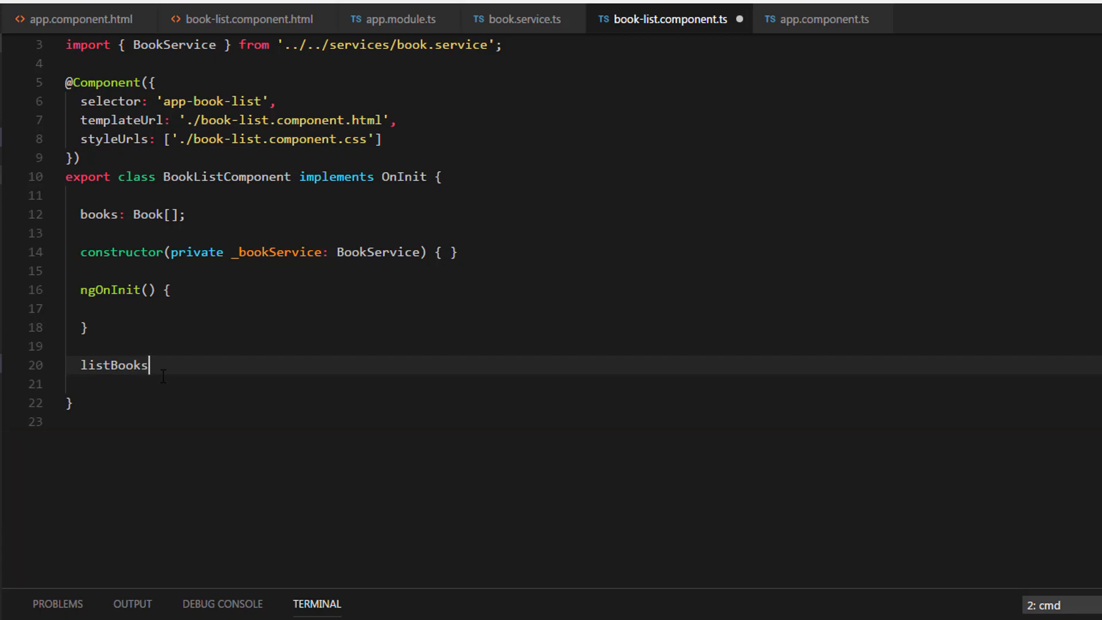
pyautogui.write('(){}')
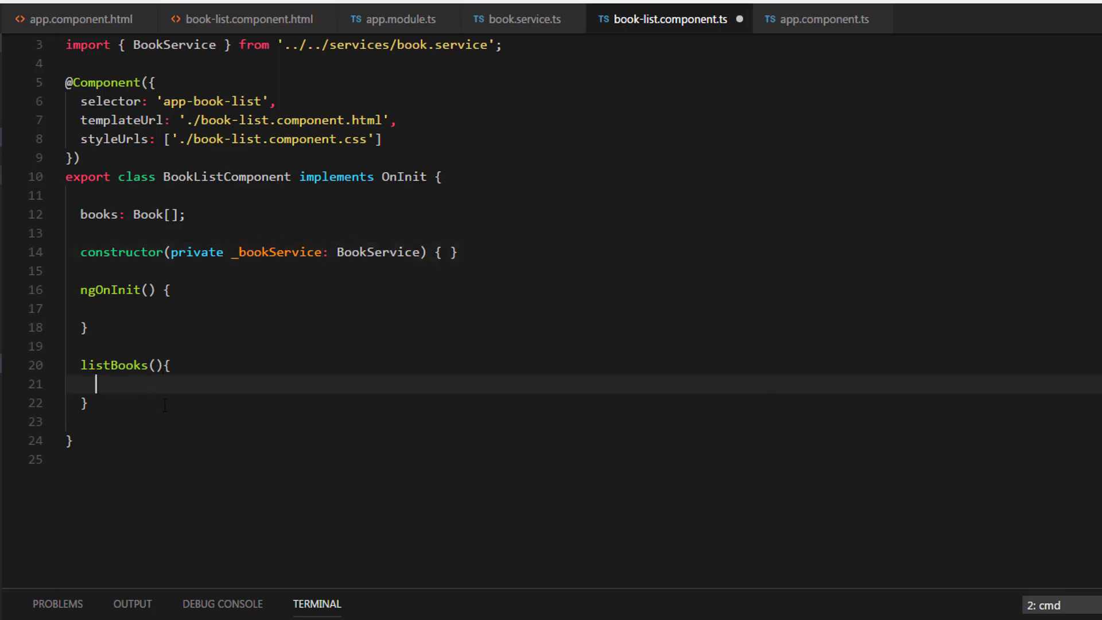
pyautogui.write('this.')
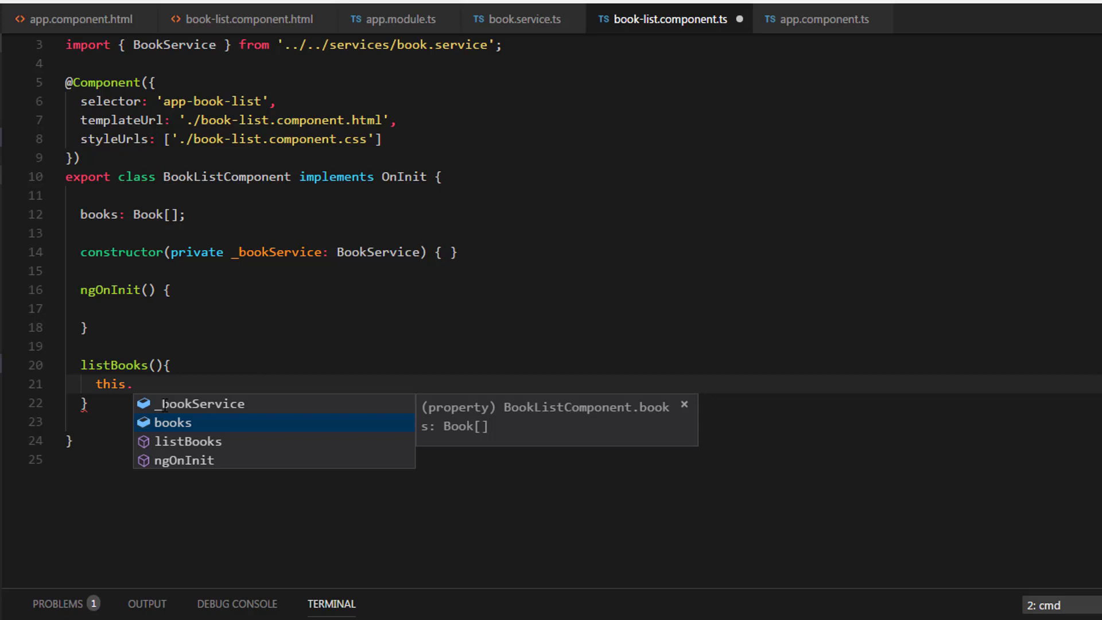
pyautogui.write('bo')
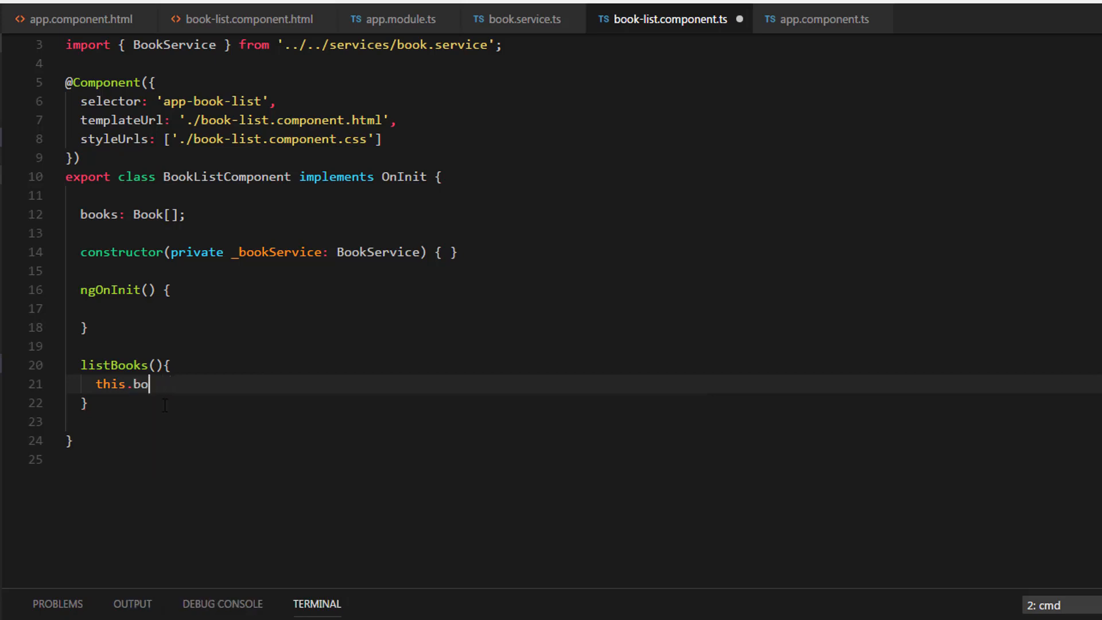
pyautogui.write('_bookService')
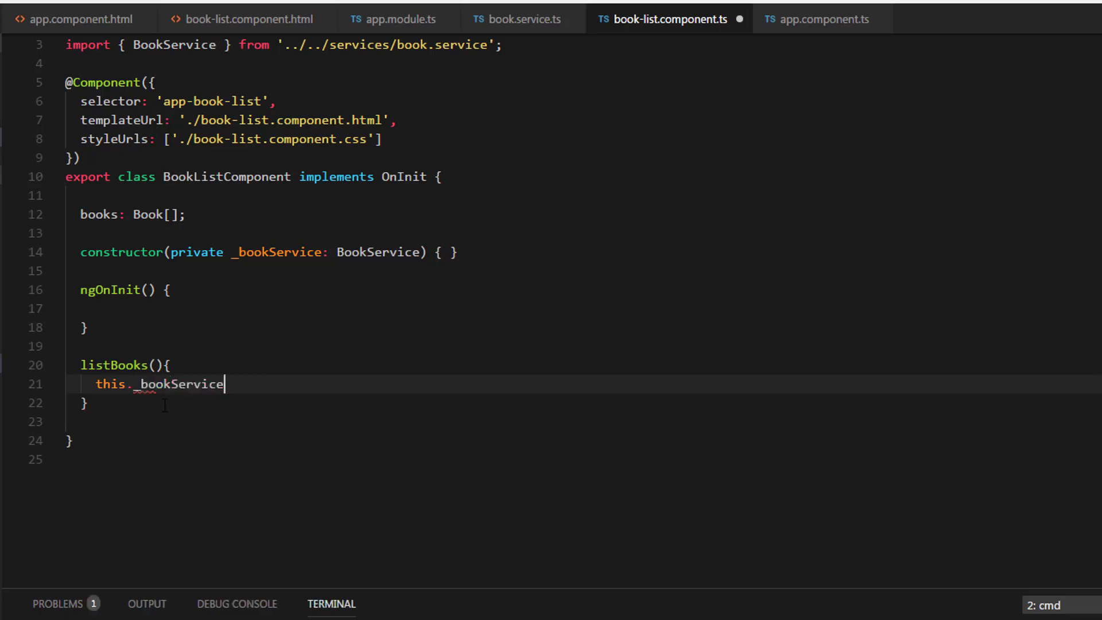
pyautogui.write('.getBooks')
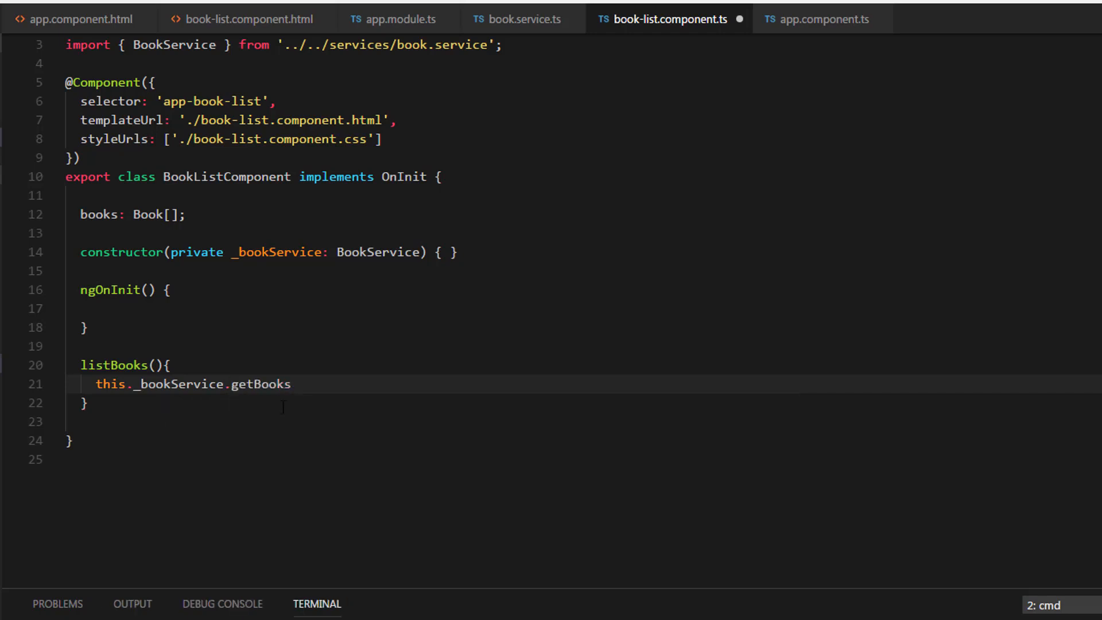
pyautogui.write('()')
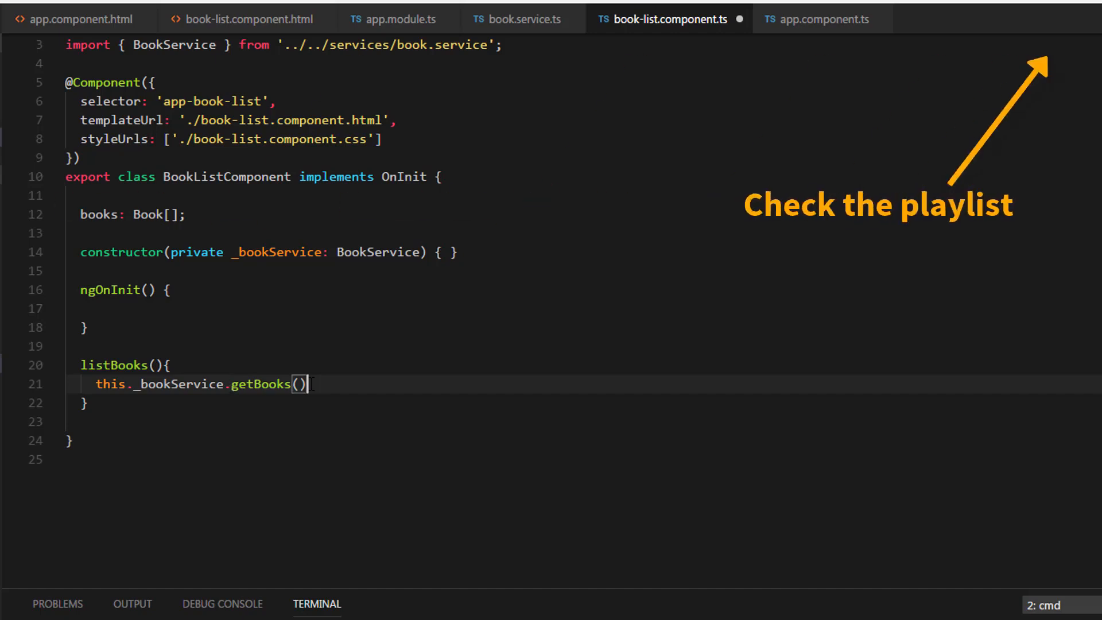
pyautogui.write('.')
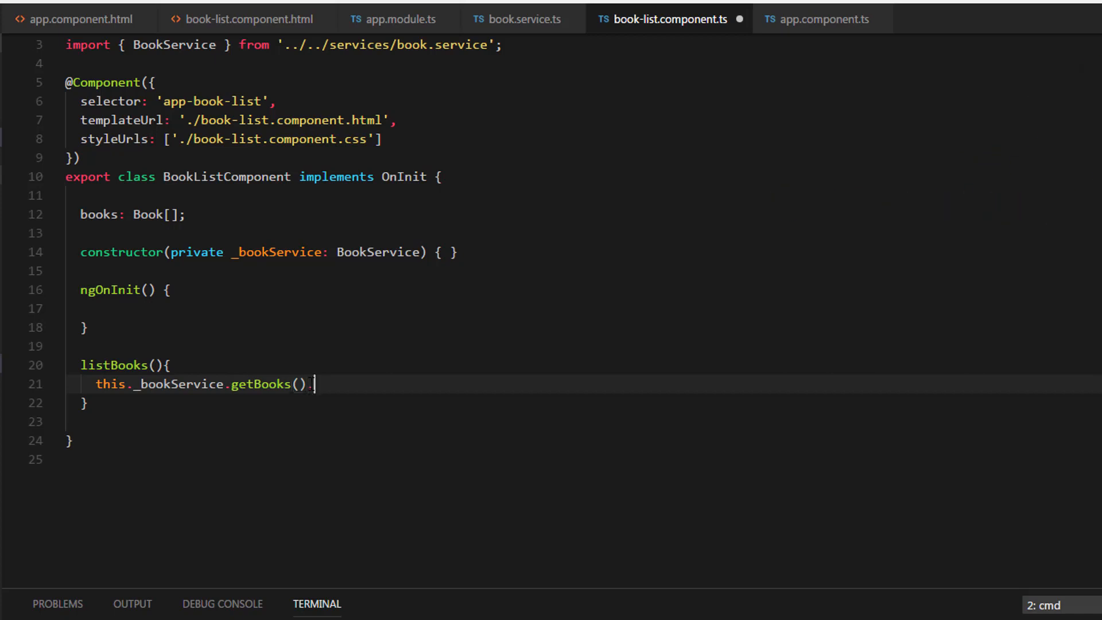
pyautogui.write('subscribe()')
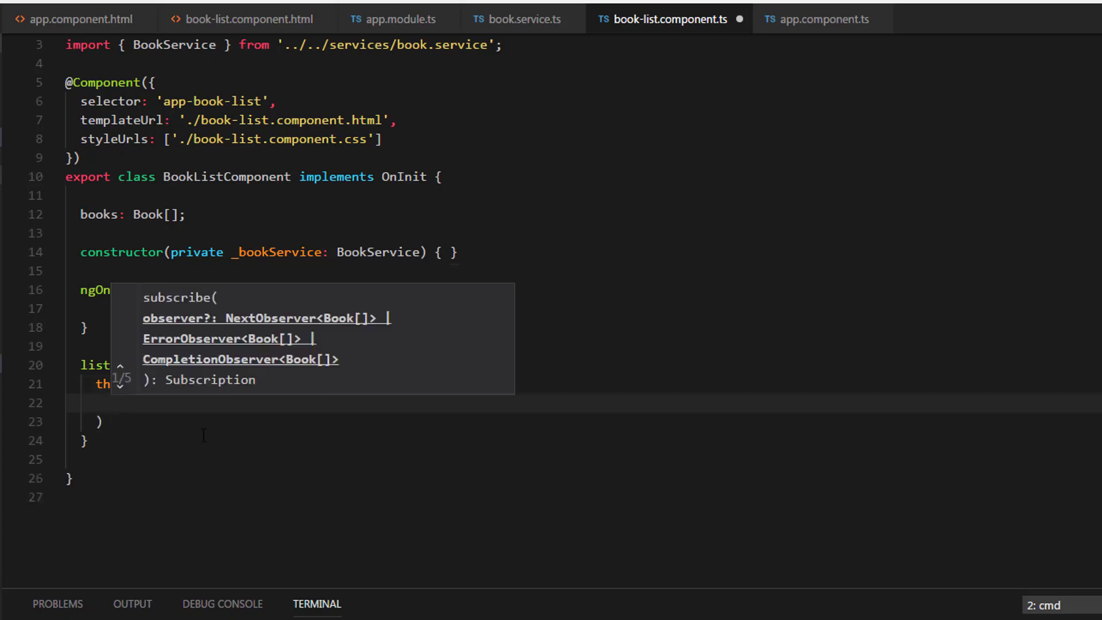
pyautogui.moveTo(251, 418)
pyautogui.write('data => {}')
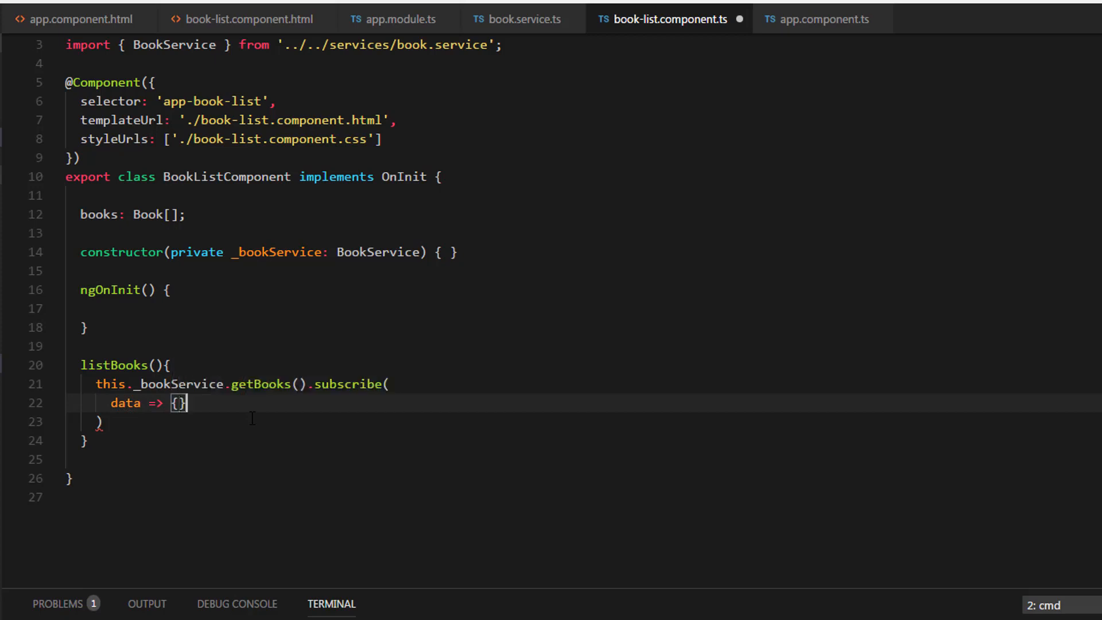
# Log the subscribed data with console.log(data) and save book-list.component.ts
pyautogui.press('Enter')
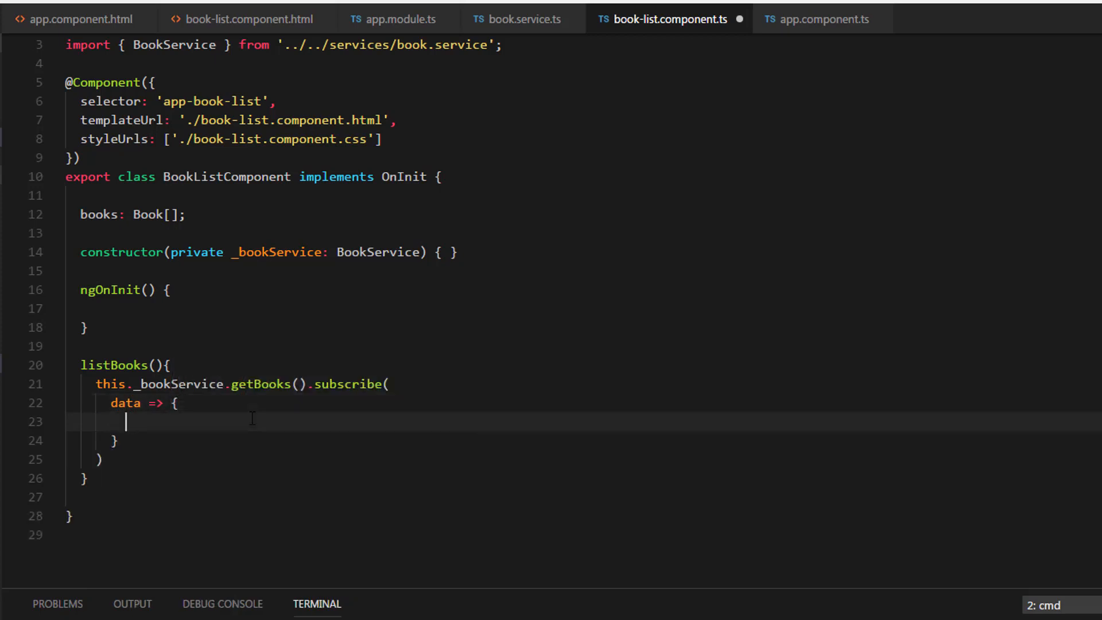
pyautogui.write('log();')
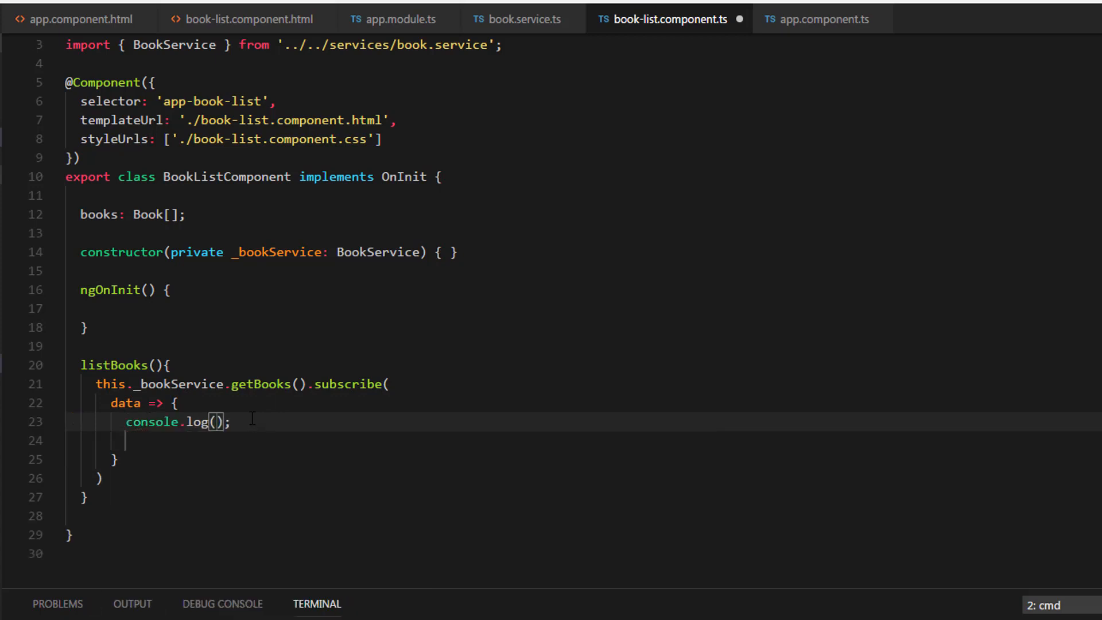
pyautogui.write('data')
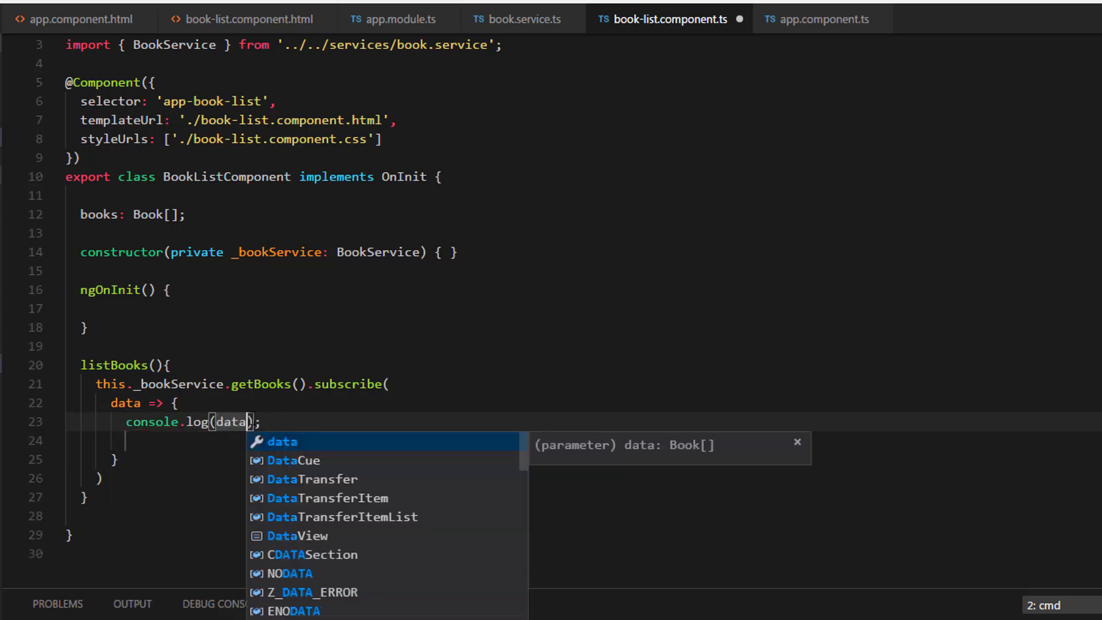
pyautogui.press('Escape')
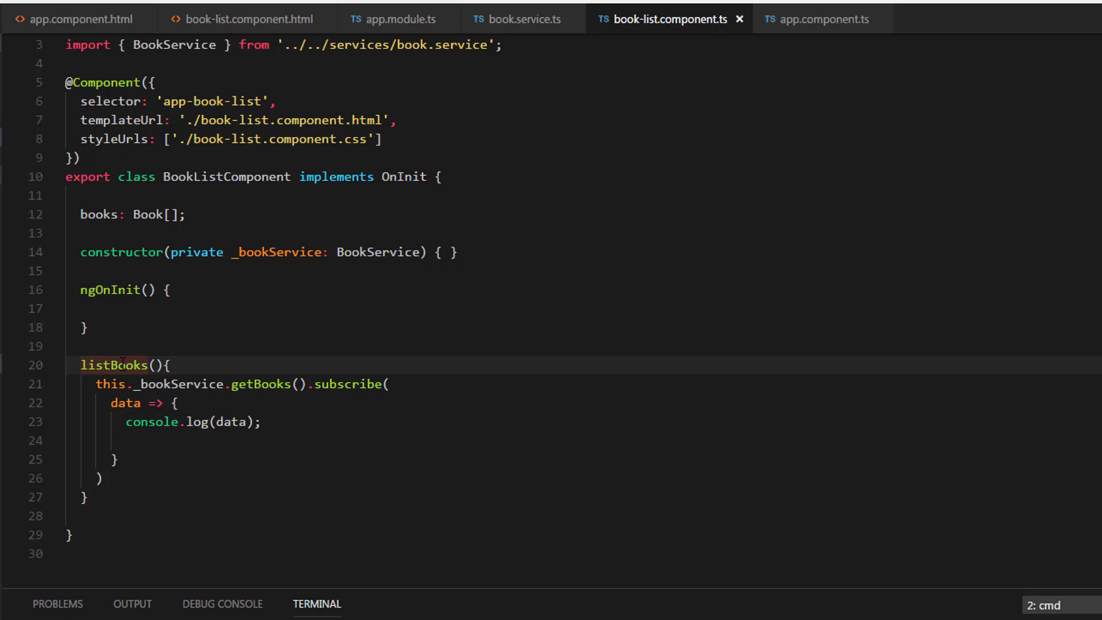
pyautogui.click(172, 365)
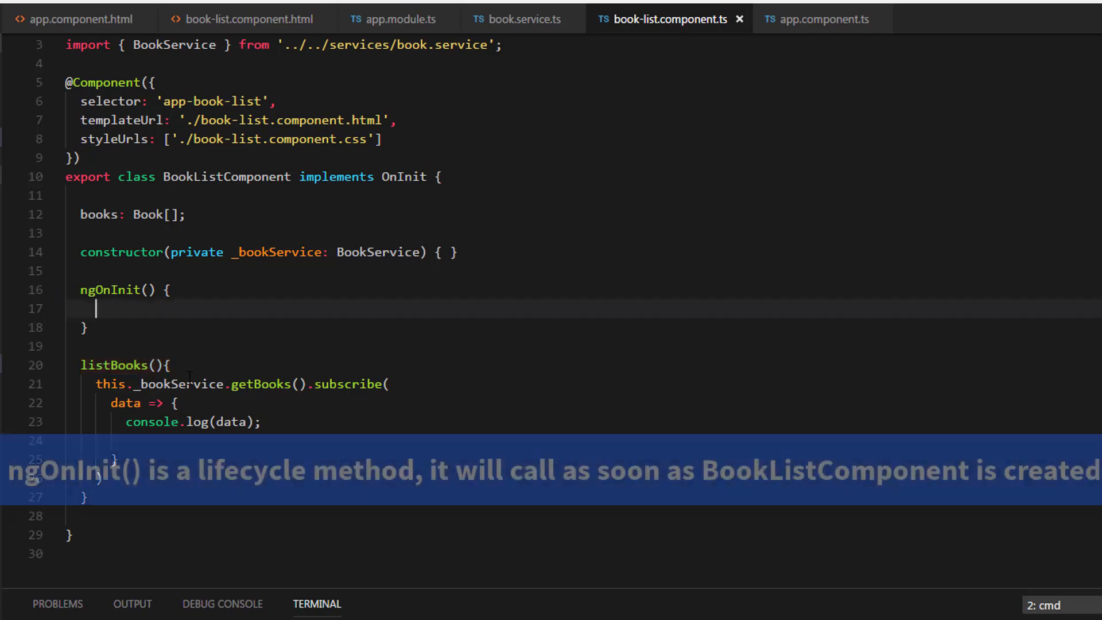
# Type this.listBooks(); inside the ngOnInit body
pyautogui.write('this')
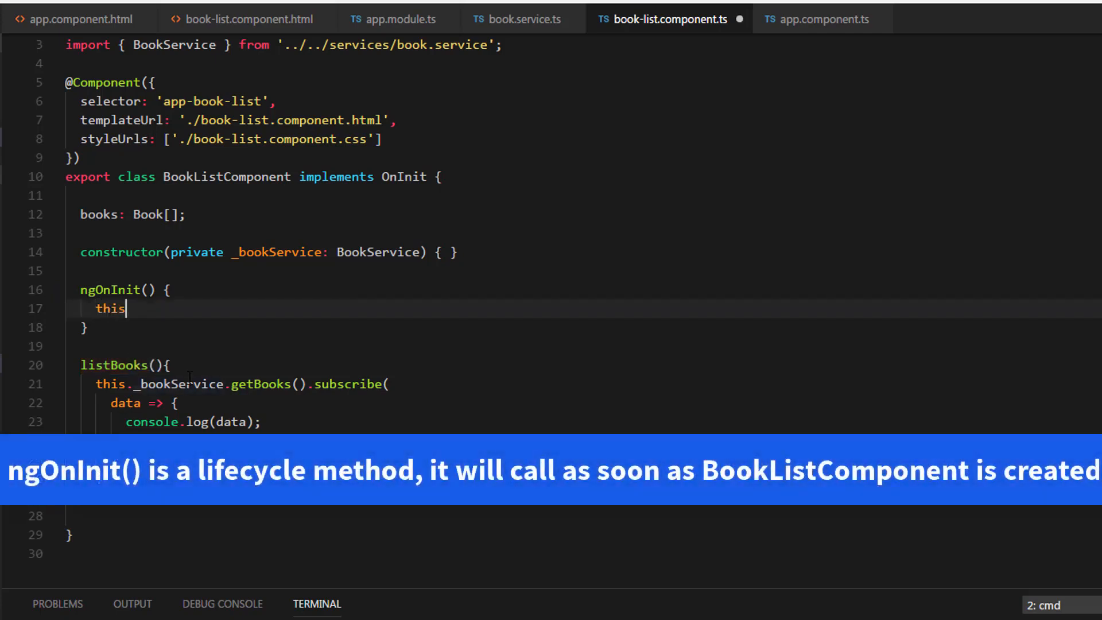
pyautogui.write('.listBooks')
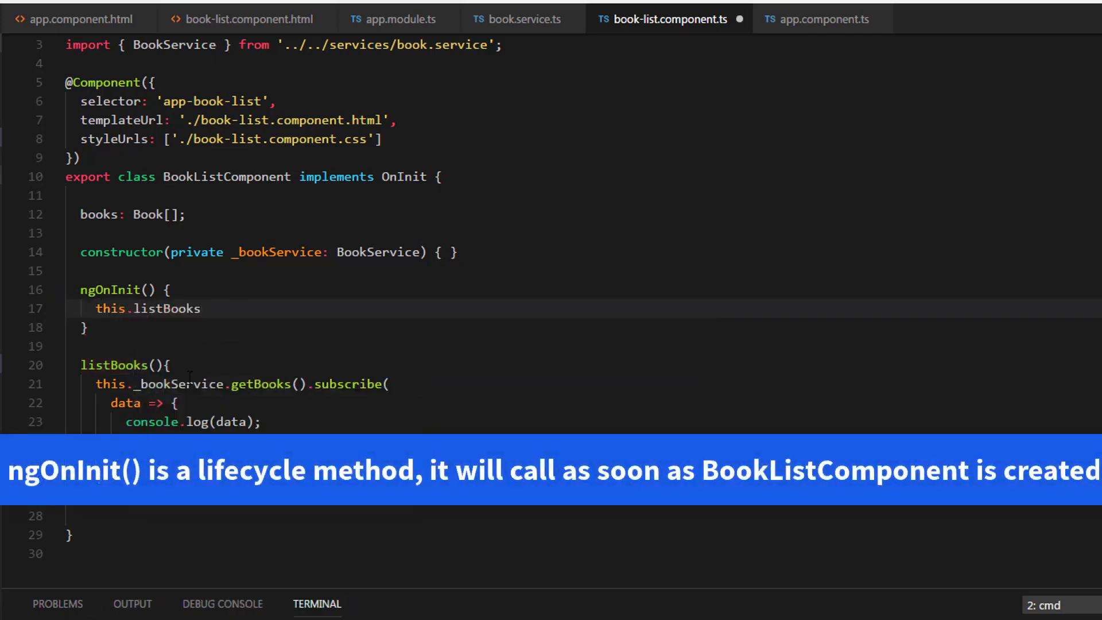
pyautogui.write('();')
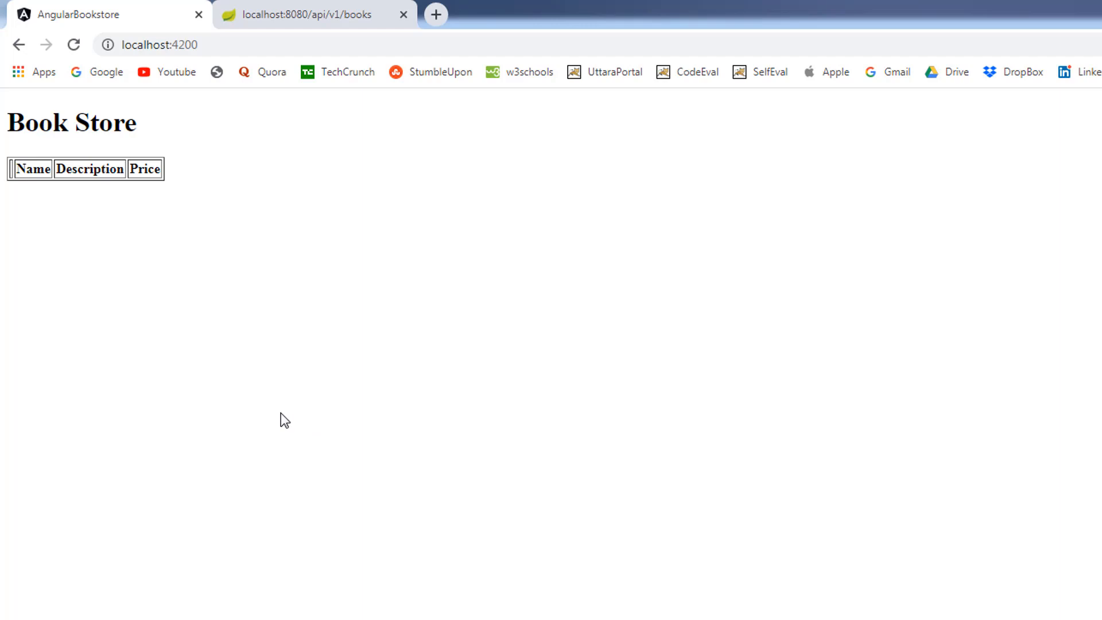
# Open Chrome DevTools on the localhost:4200 Book Store page to view the console
pyautogui.press('F12')
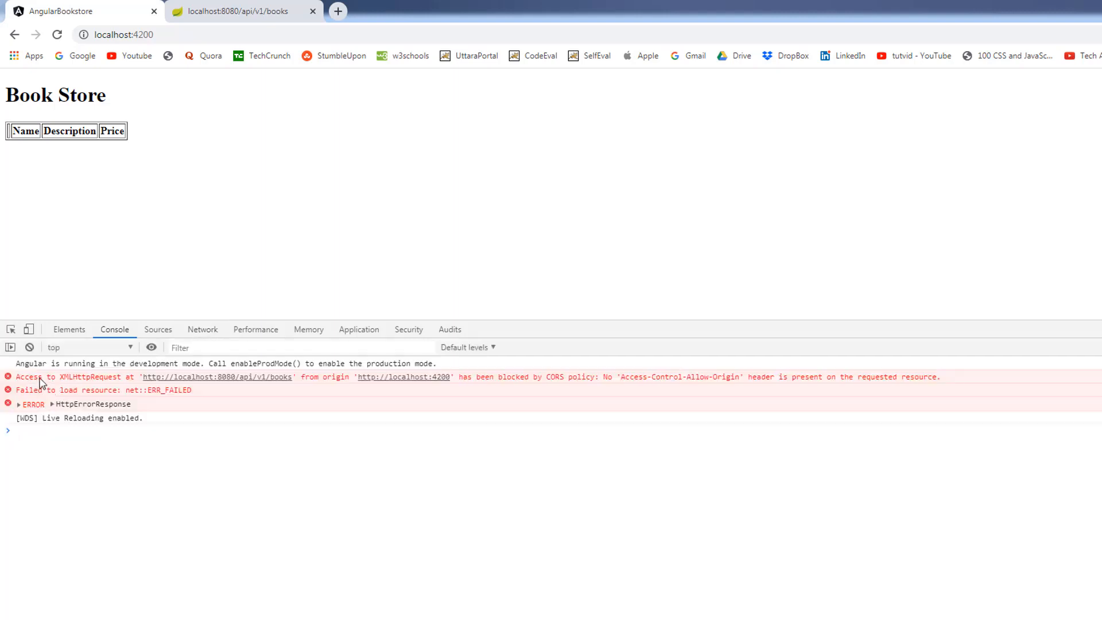
pyautogui.moveTo(69, 390)
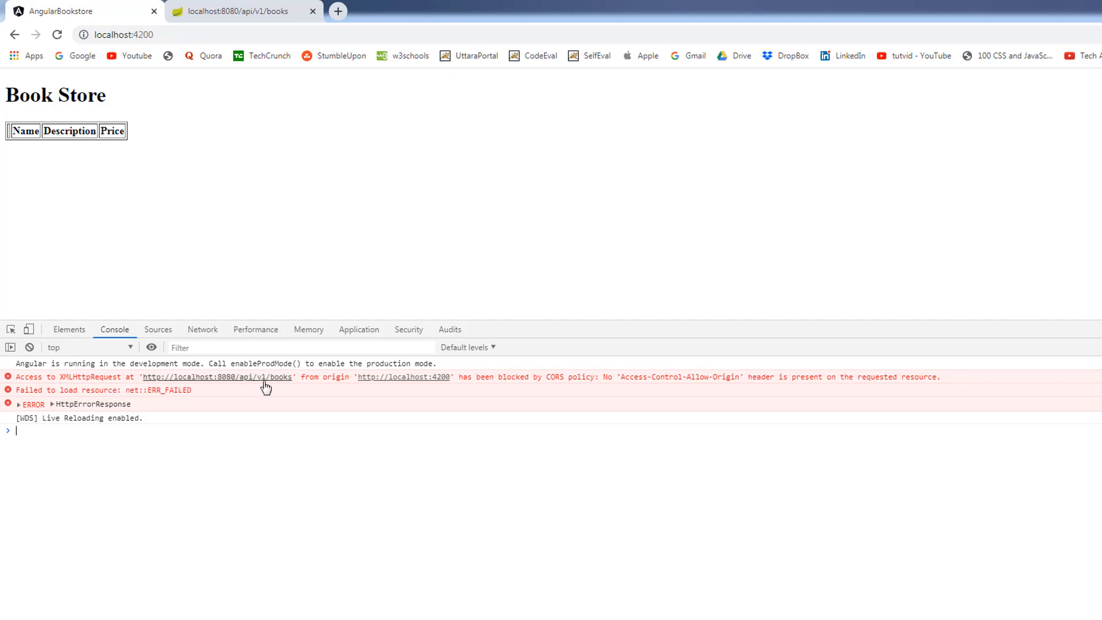
pyautogui.moveTo(352, 388)
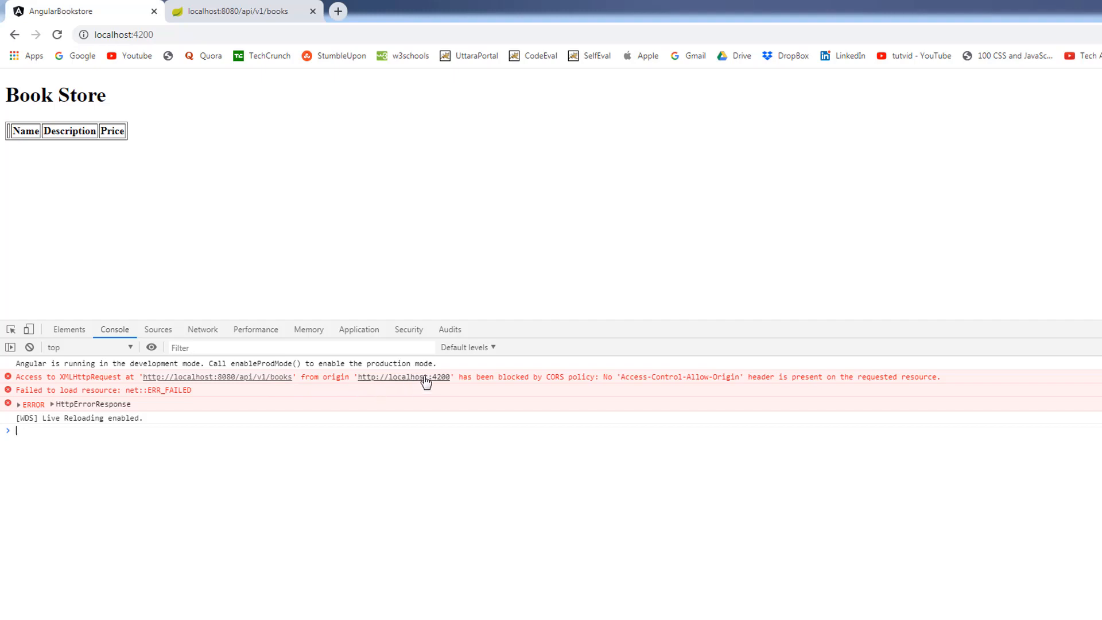
pyautogui.moveTo(574, 385)
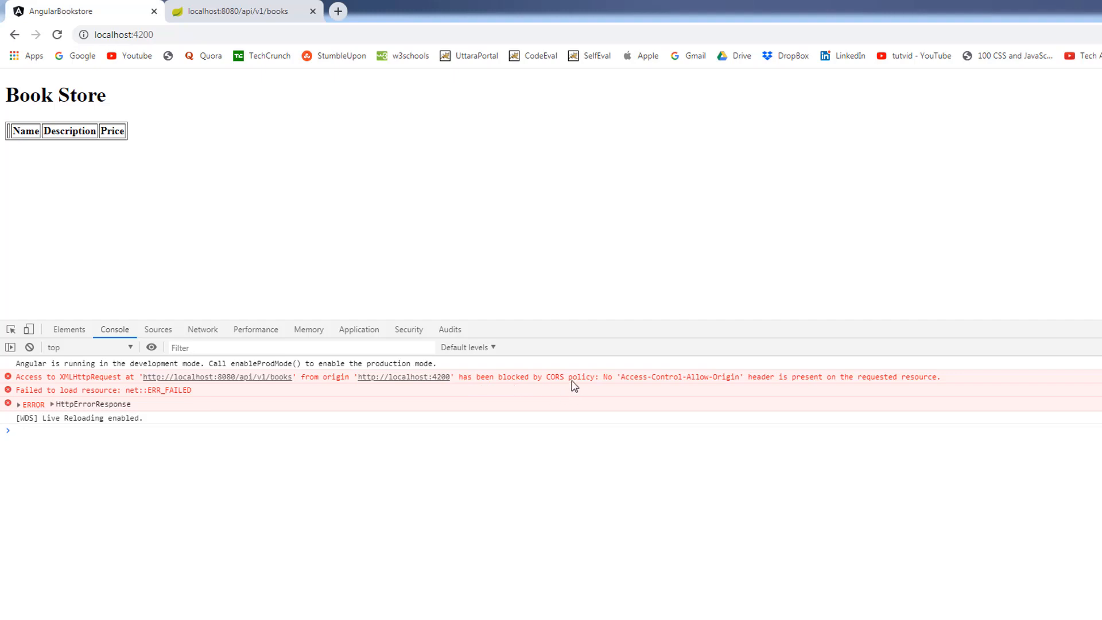
pyautogui.moveTo(751, 397)
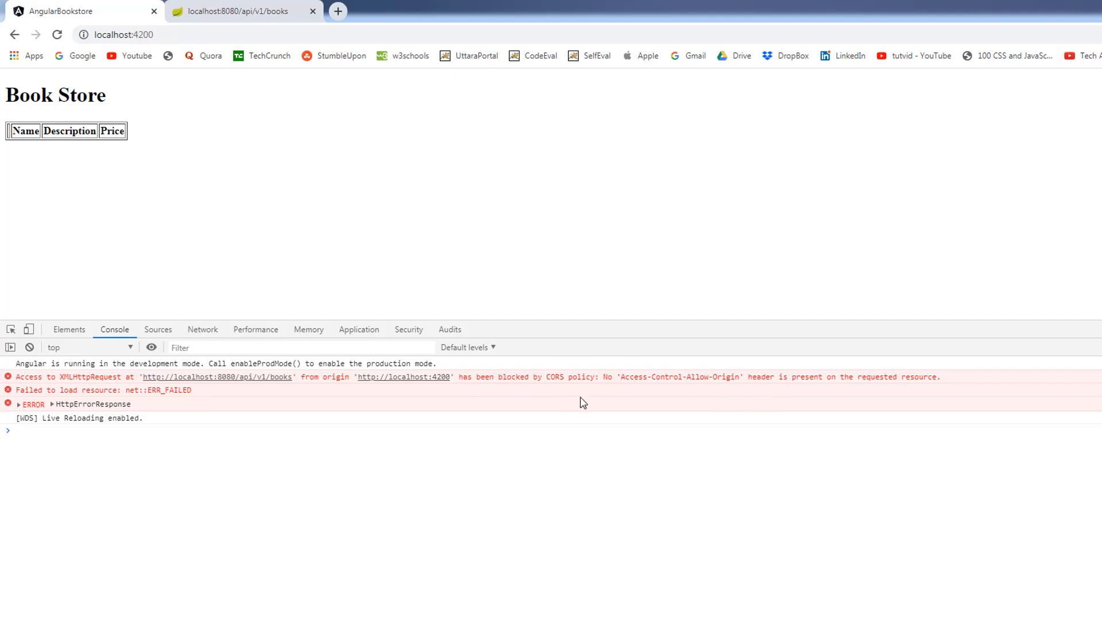
pyautogui.moveTo(592, 402)
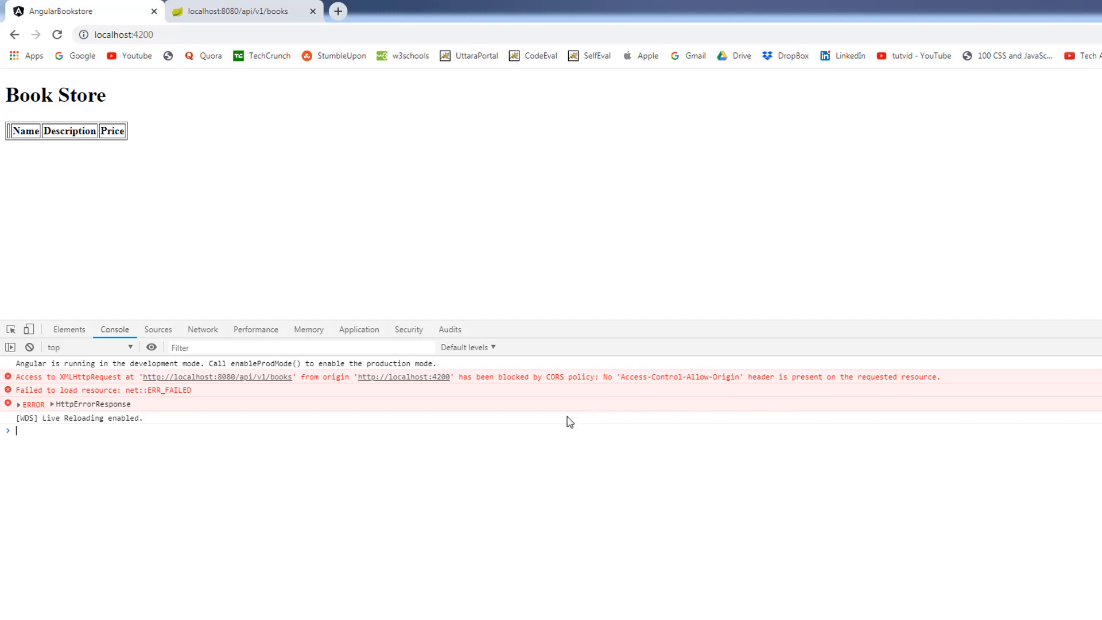
pyautogui.moveTo(422, 362)
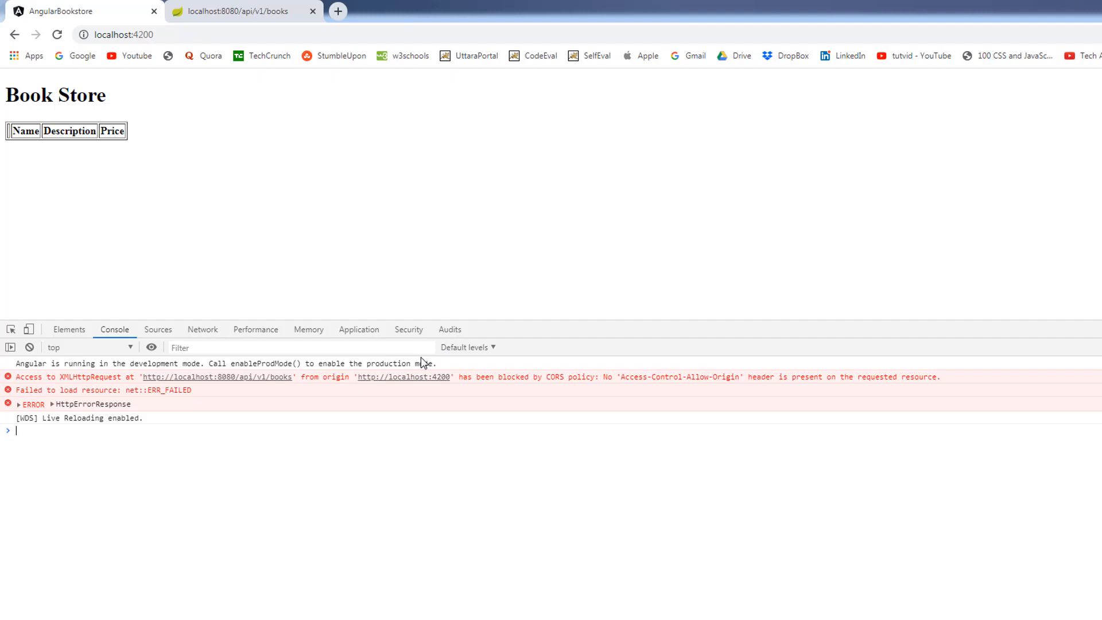
pyautogui.moveTo(413, 413)
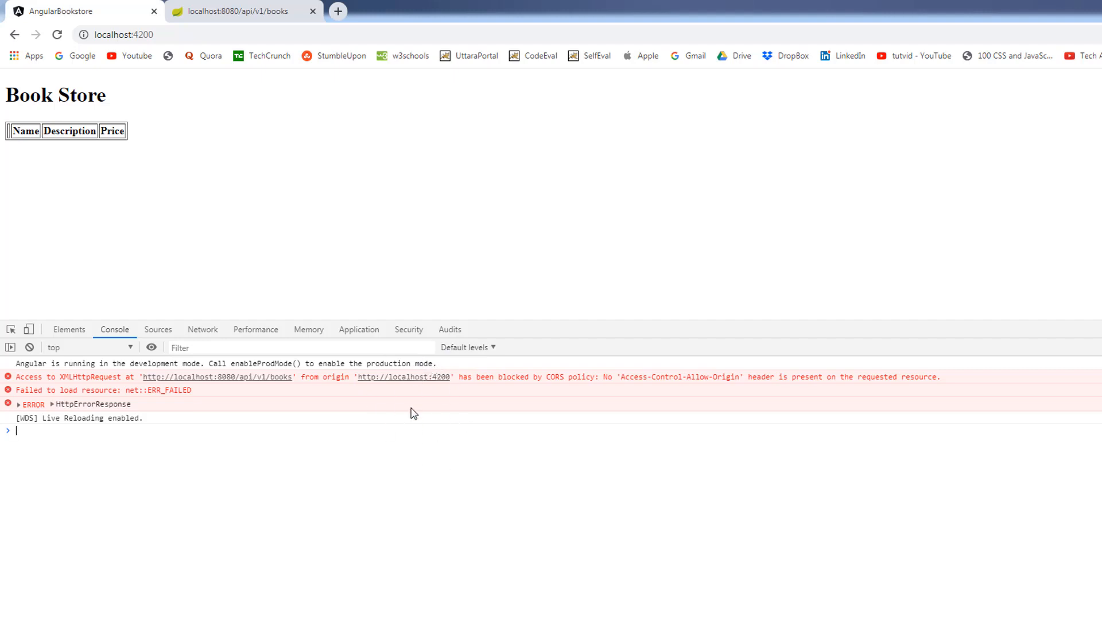
pyautogui.moveTo(444, 407)
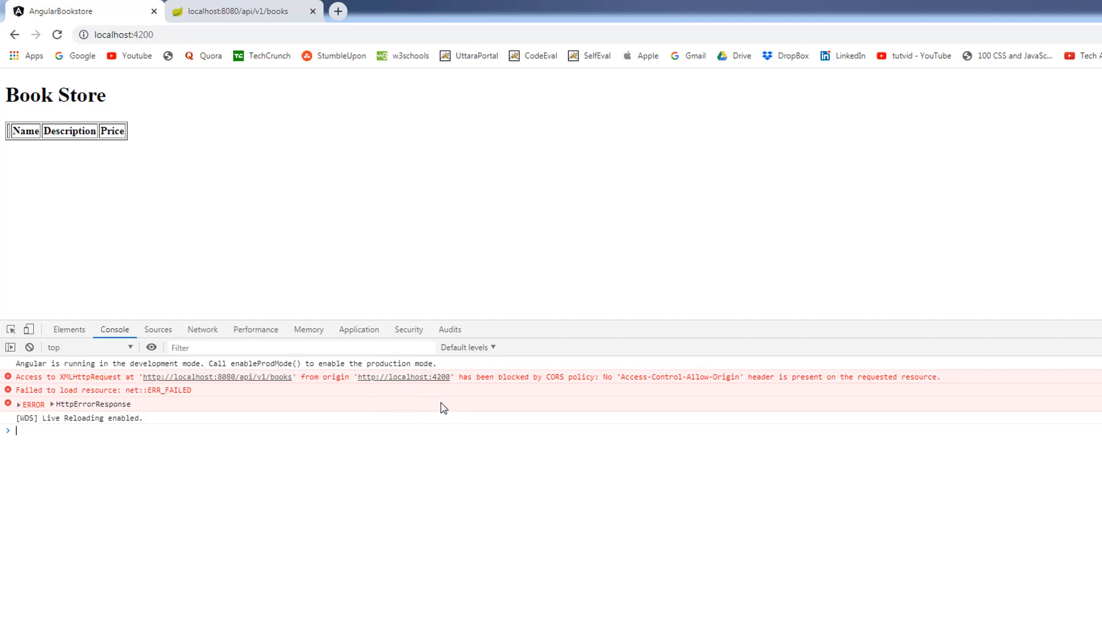